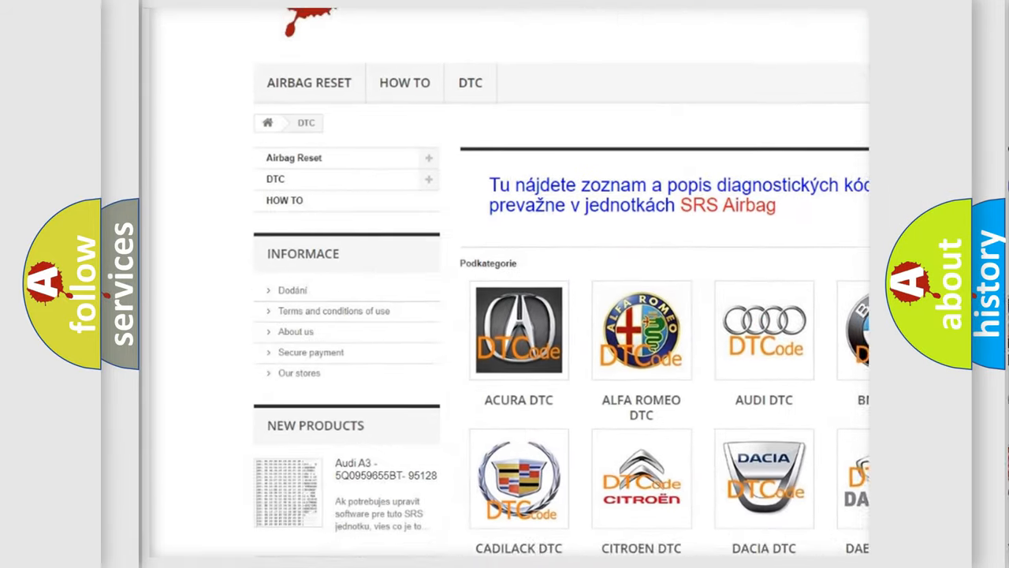
Scroll the DTC page from the car-brand categories down to the list of code numbers
scroll("down", 3)
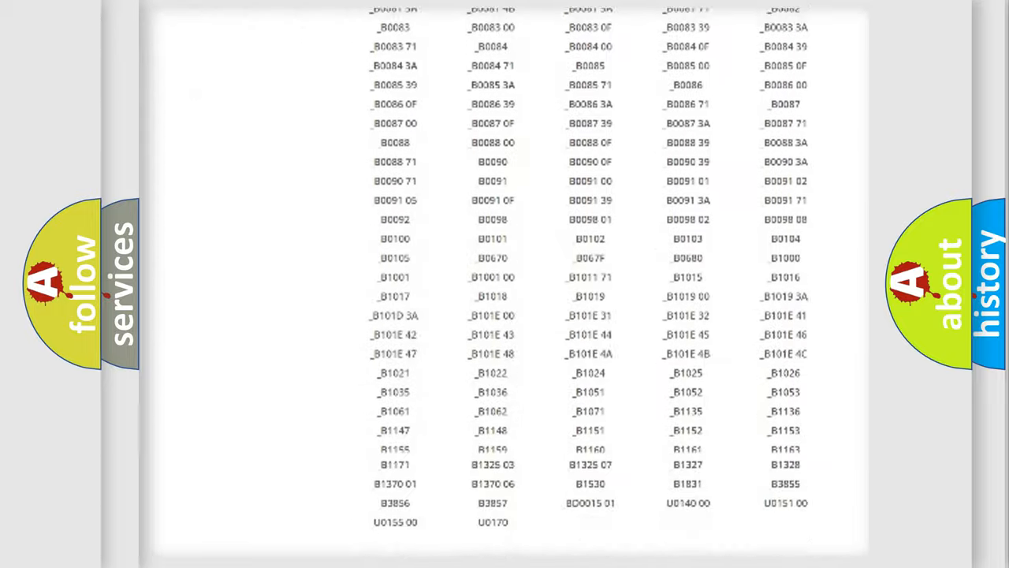
scroll("up", 3)
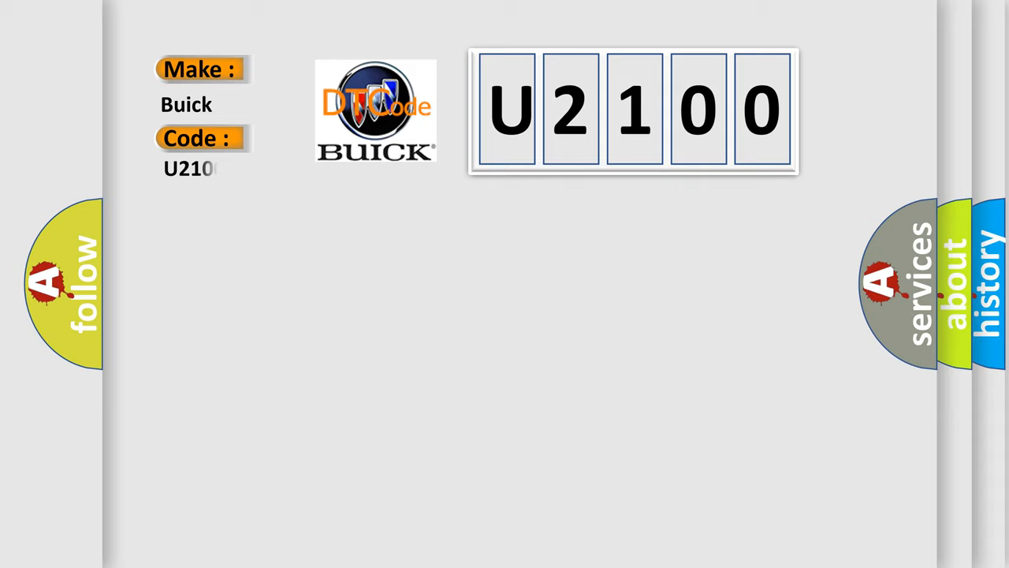
Advance the slides through the U2100 Definition, Description and Cause sections
type("0")
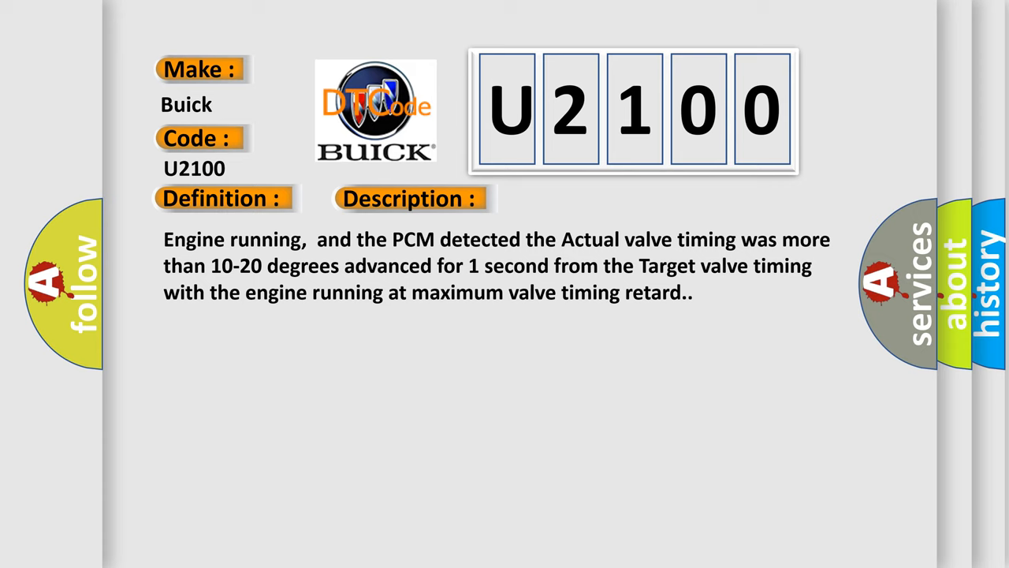
left_click(578, 198)
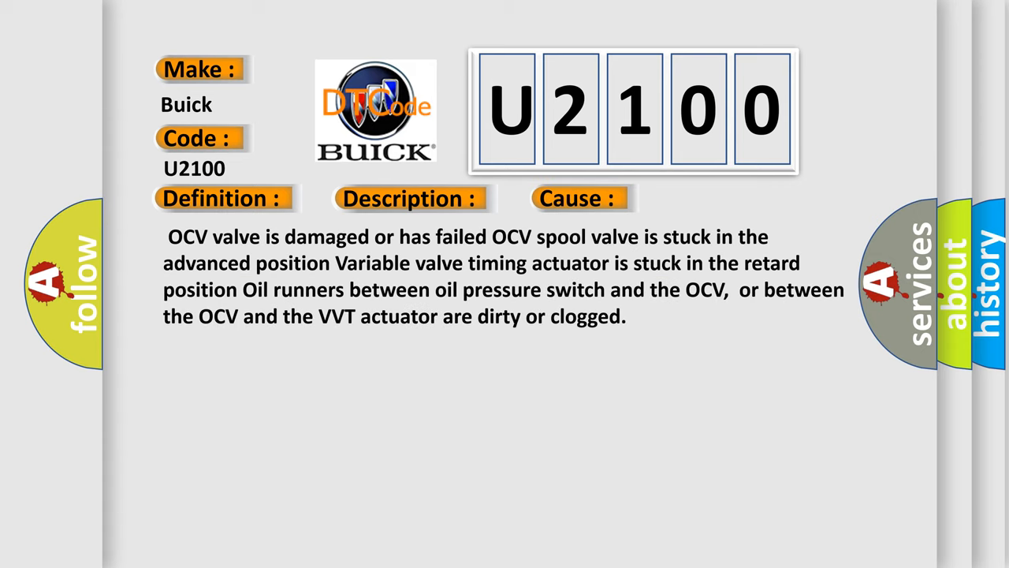